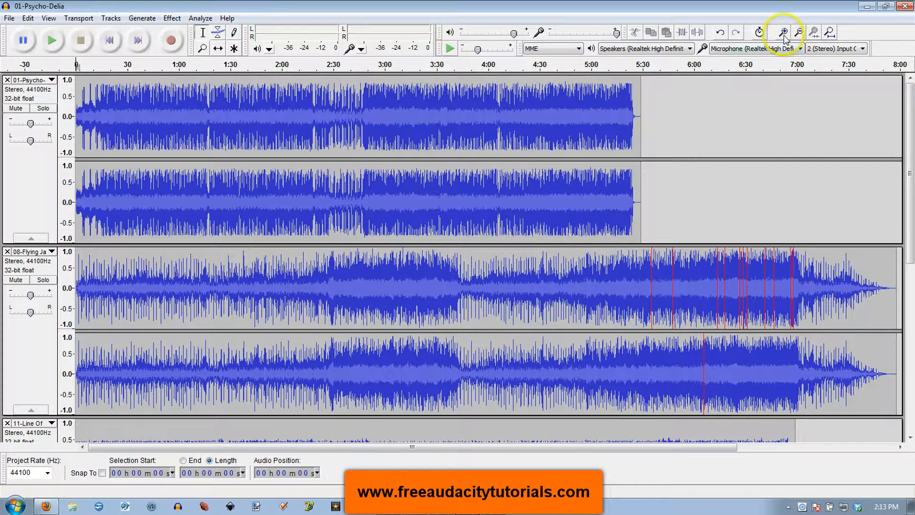
- Zoom in, back out, then in again to show about four minutes of the songs
left_click(782, 31)
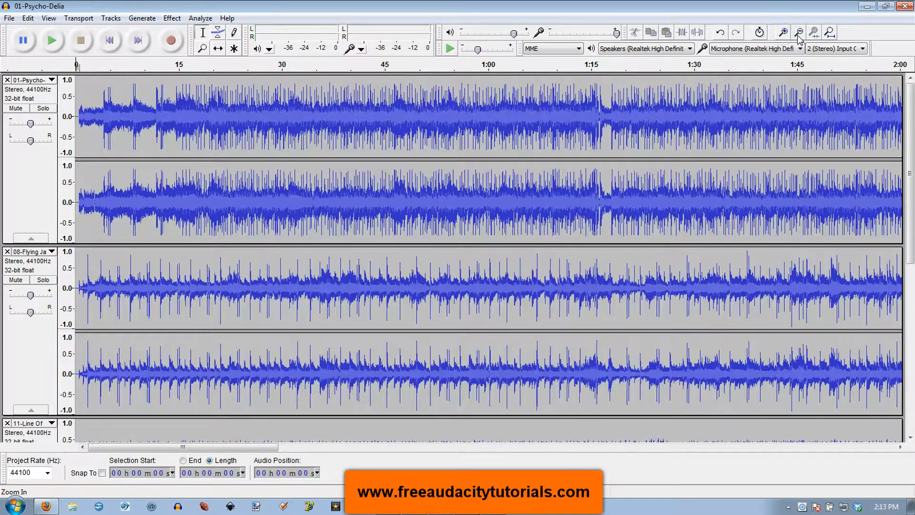
left_click(798, 32)
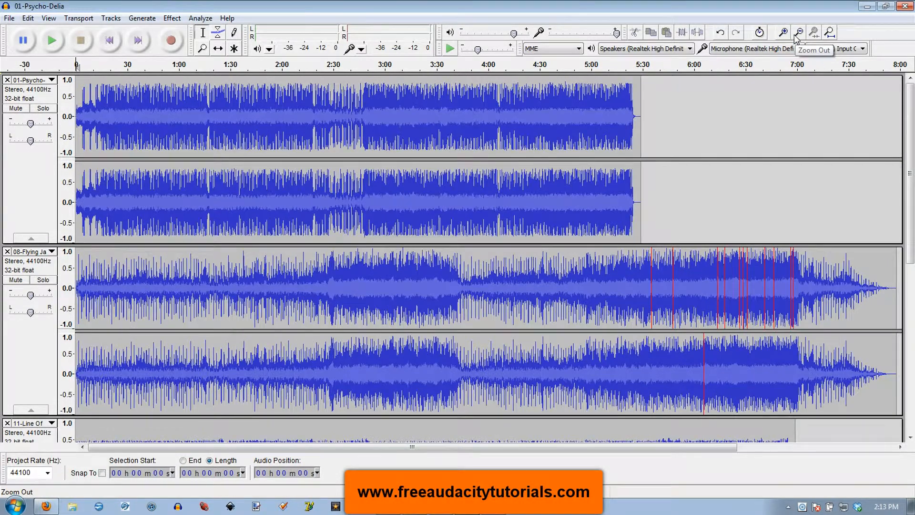
left_click(783, 32)
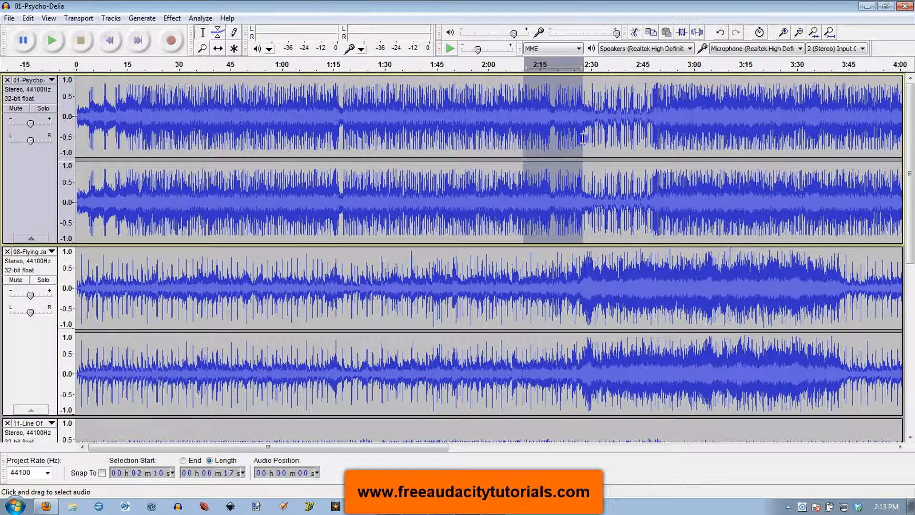
- Place the playback position at 3:13 and zoom in closely with Ctrl+1
left_click(797, 32)
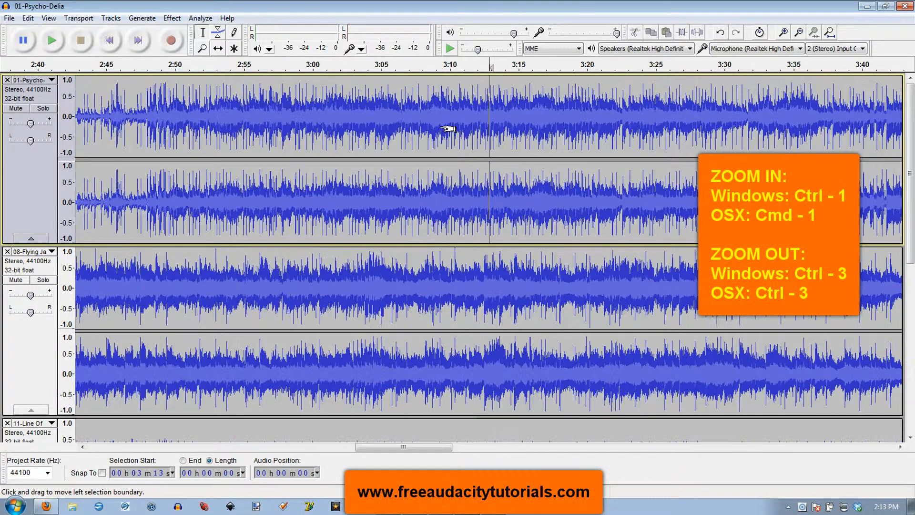
key("ctrl+1")
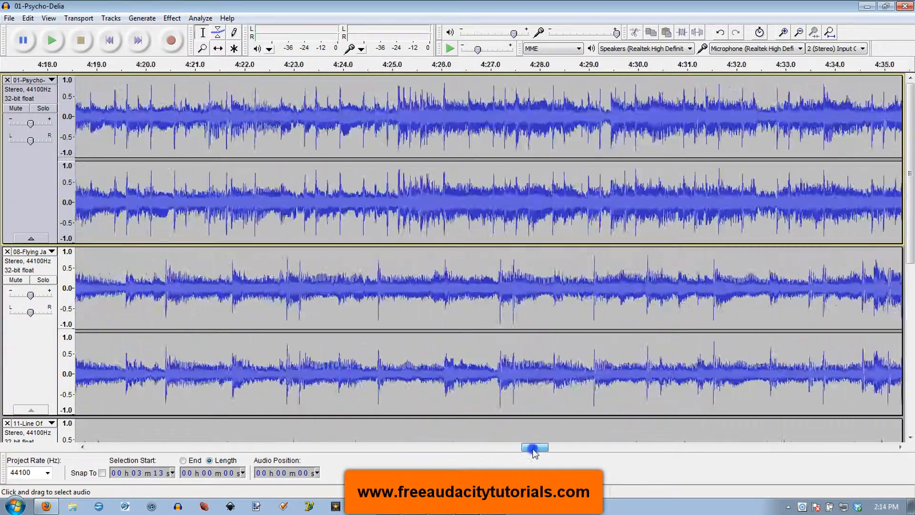
- Drag the horizontal scrollbar left to show roughly 3:12–3:30
left_click_drag(533, 447, 516, 447)
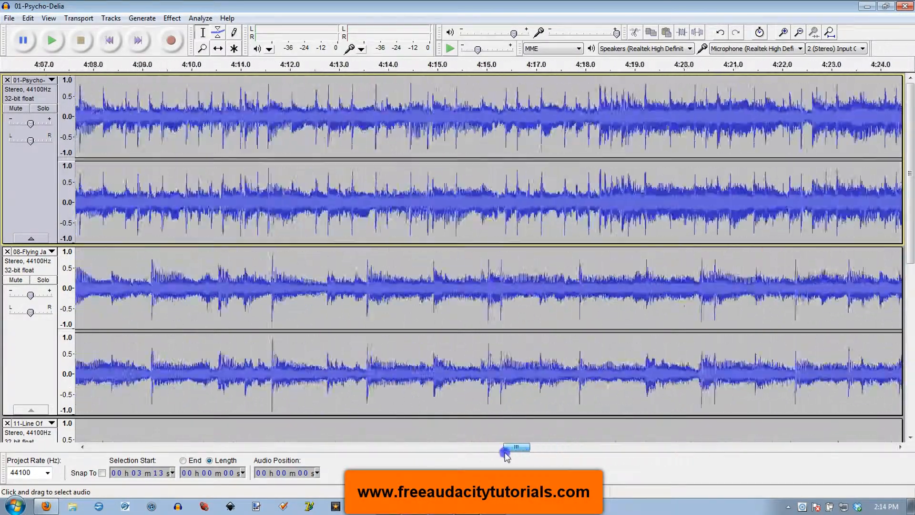
left_click_drag(515, 448, 425, 447)
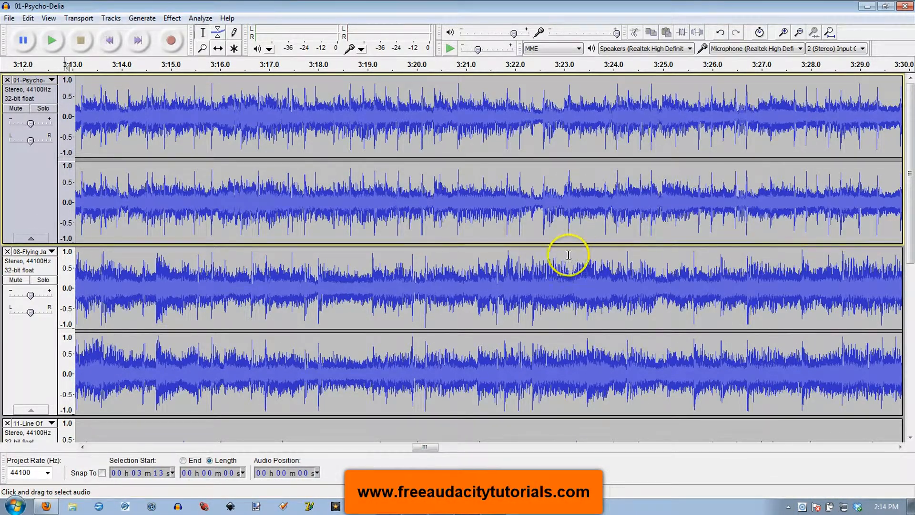
mouse_move(664, 226)
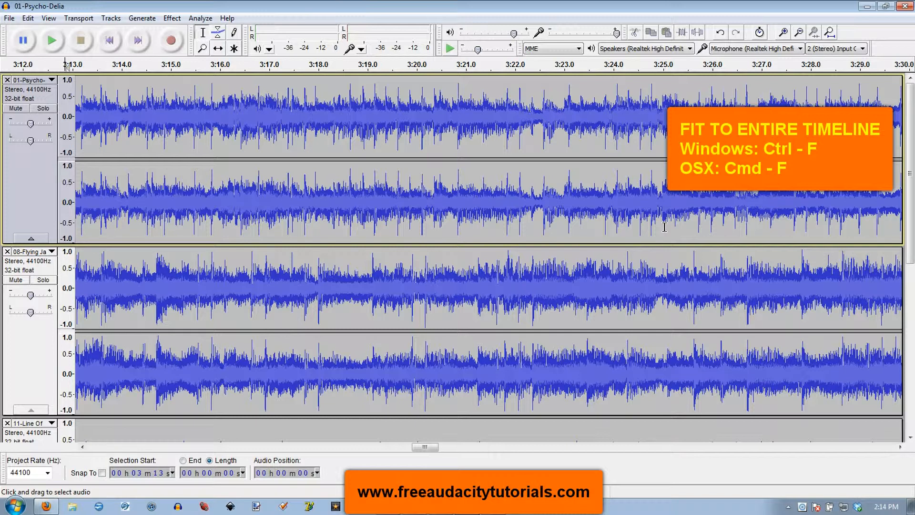
- Fit the whole timeline of all songs to the window width with Ctrl+F
key("ctrl+f")
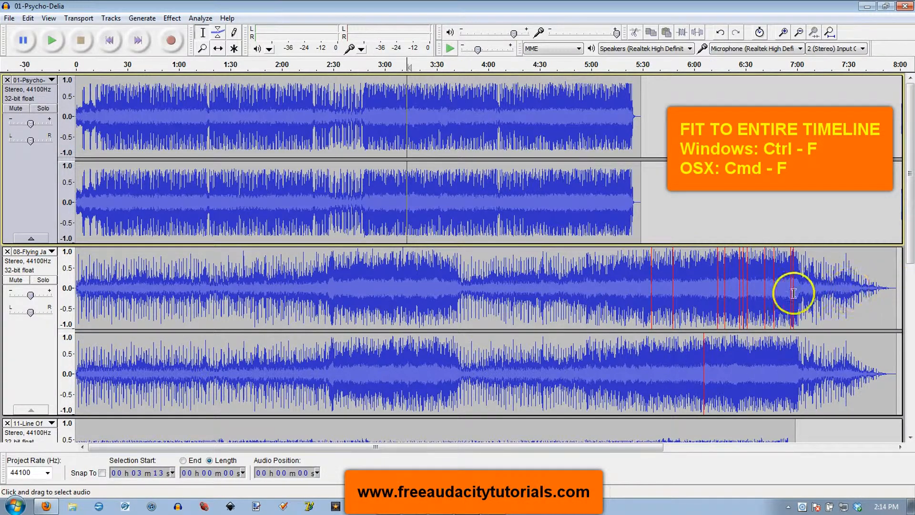
mouse_move(549, 275)
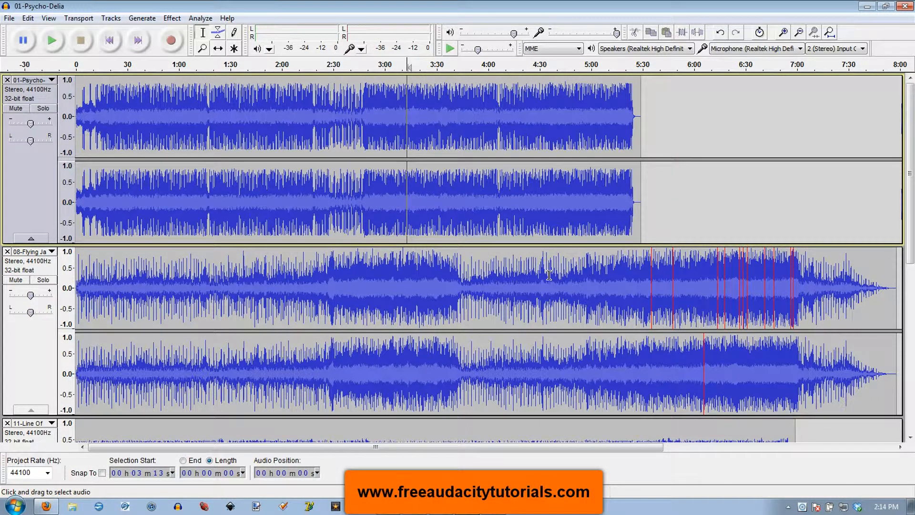
- Scroll down through the tracks so all four stereo tracks fit vertically
scroll("down", 3)
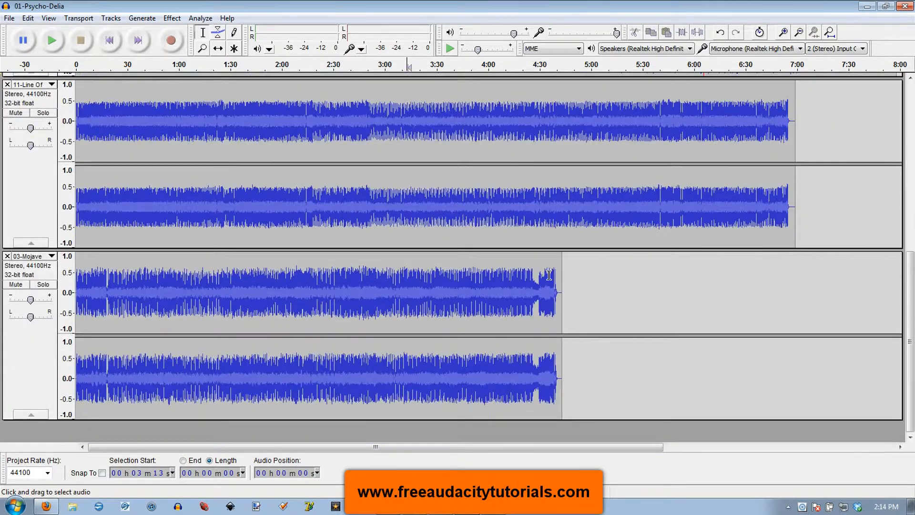
scroll("down", 3)
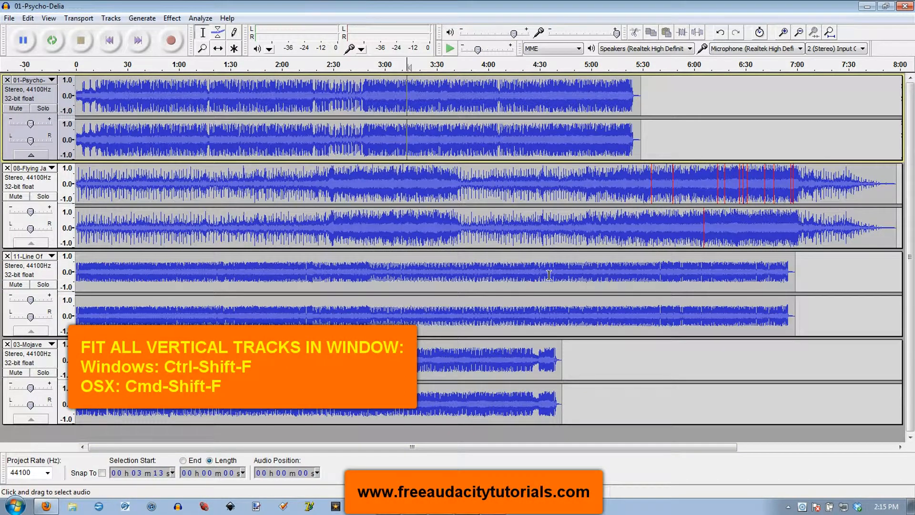
- Set the playback position at 4:24 in the Flying Ja track
left_click(22, 39)
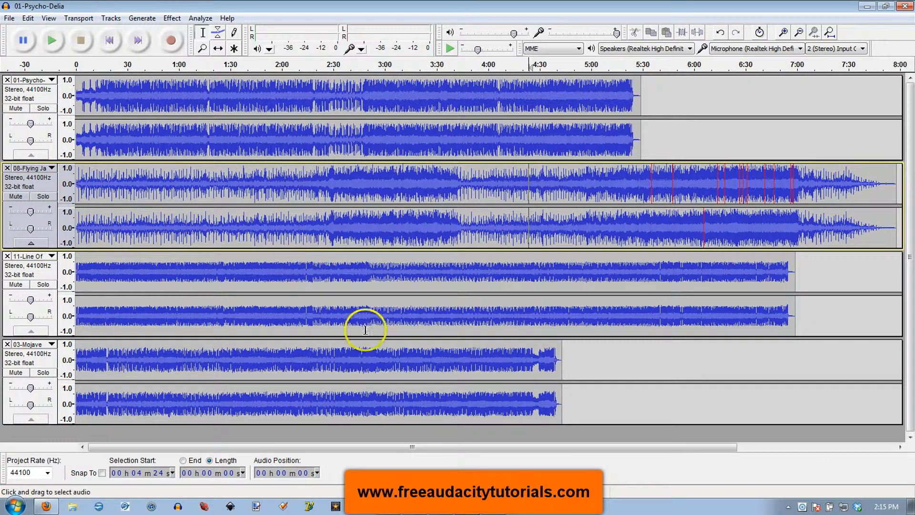
mouse_move(413, 258)
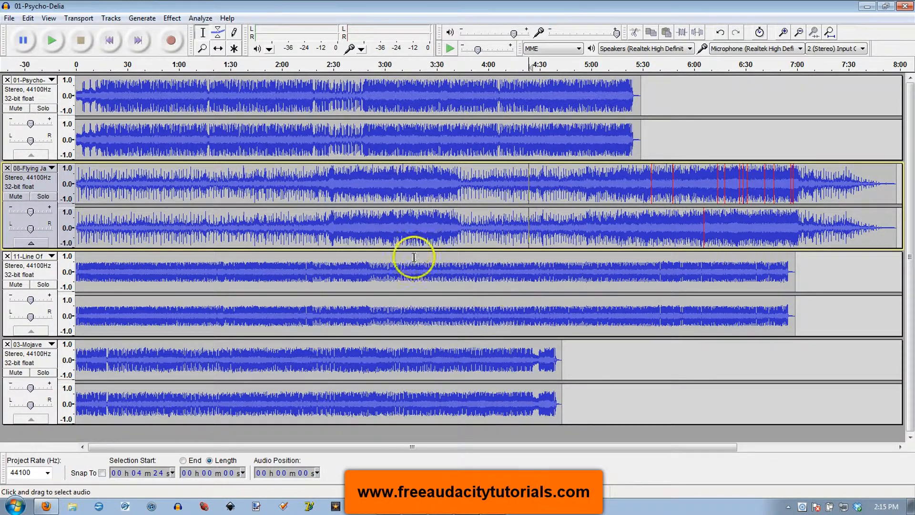
mouse_move(362, 138)
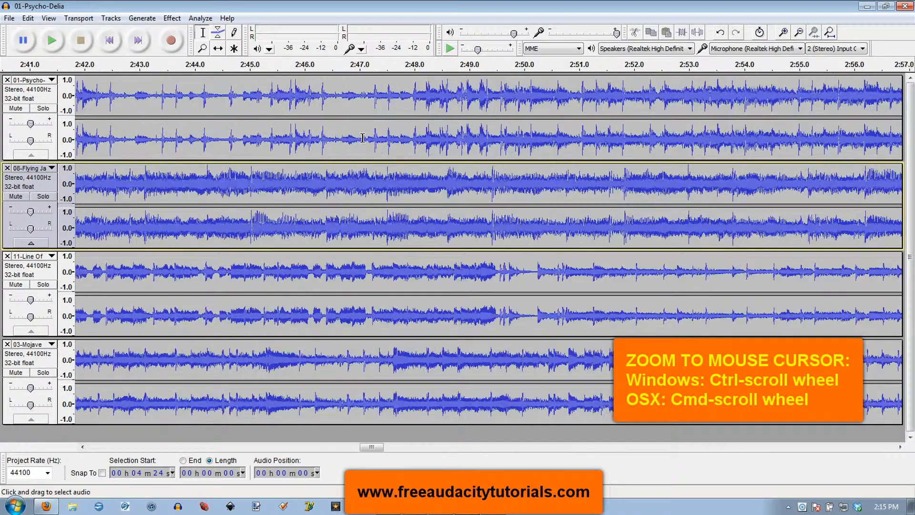
- Ctrl+wheel zoom near 2:47, then back out to about 1:15–5:20
scroll("down", 3)
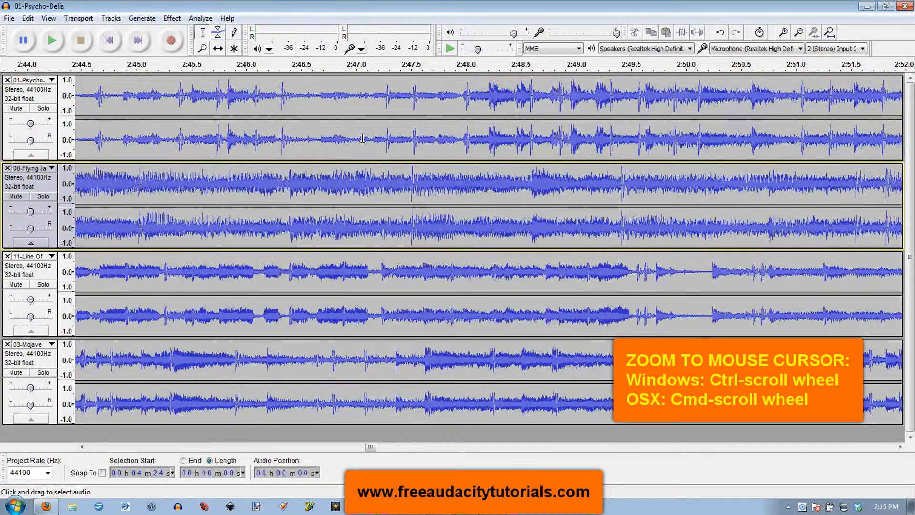
scroll("down", 3)
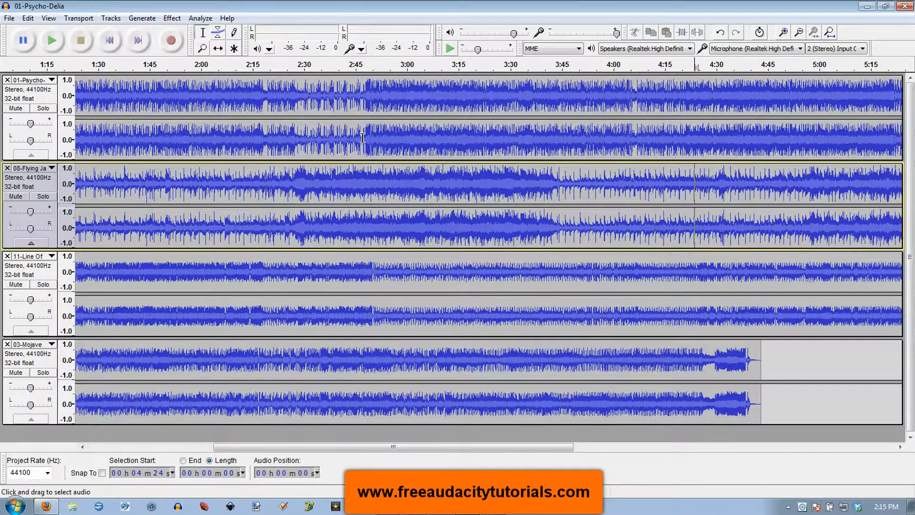